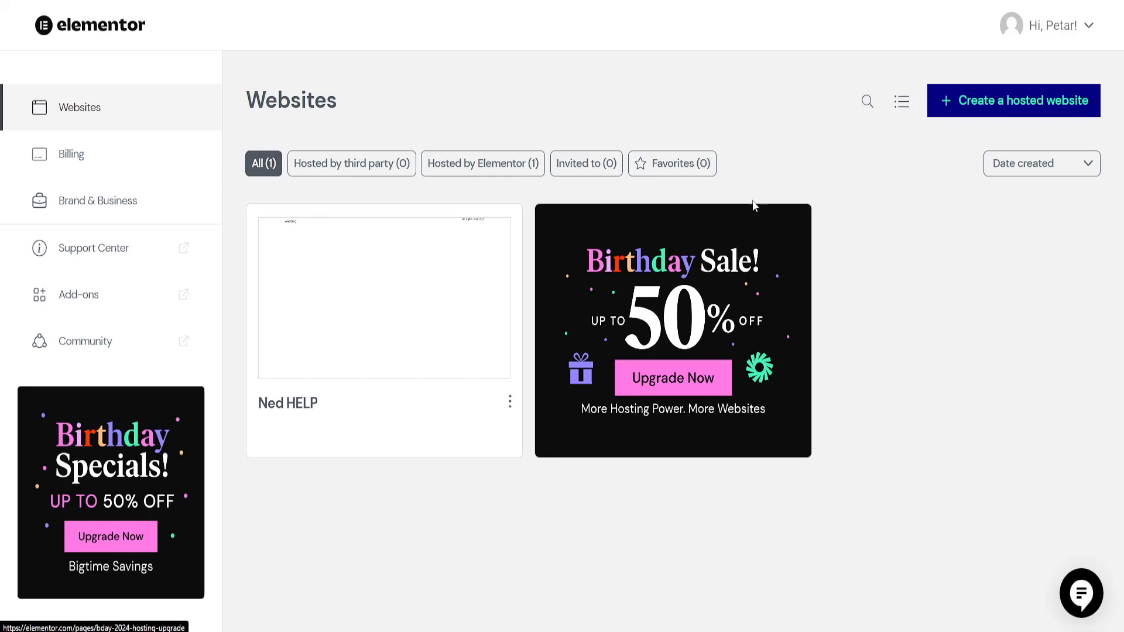
- Open the Ned HELP site for editing with Elementor from the Websites dashboard
{"action": "left_click", "coordinate": [384, 297]}
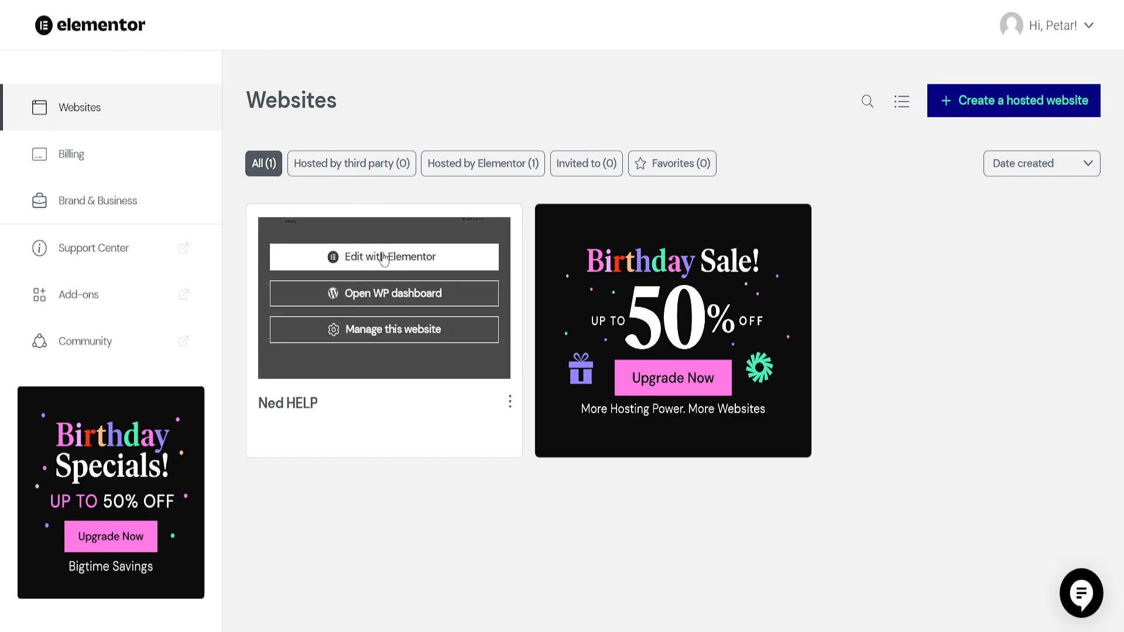
{"action": "left_click", "coordinate": [384, 256]}
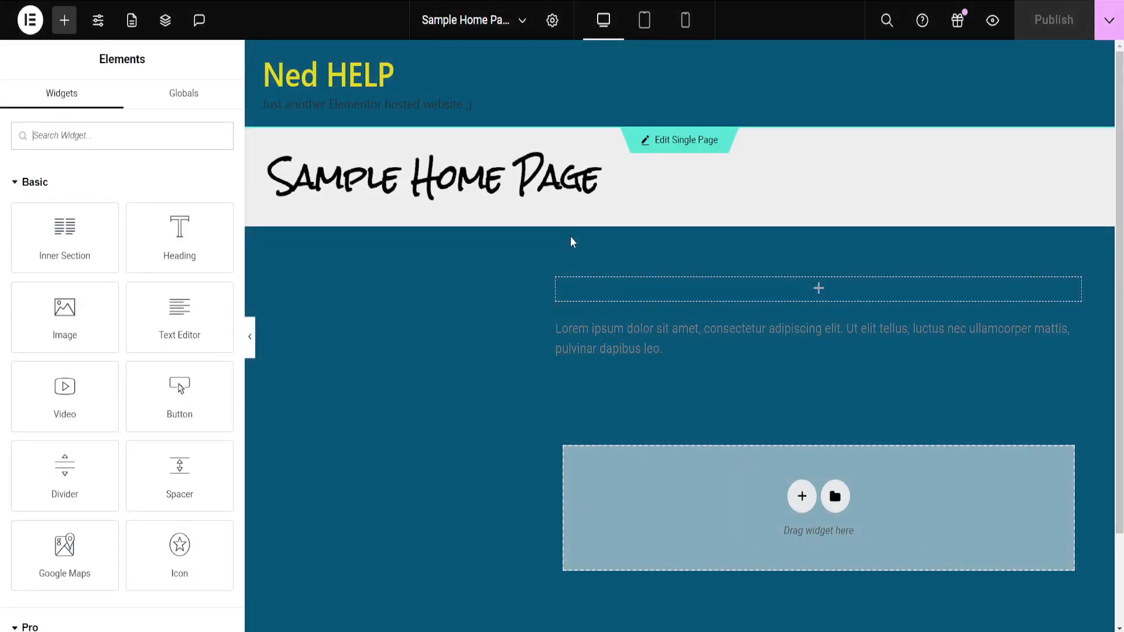
{"action": "mouse_move", "coordinate": [98, 20]}
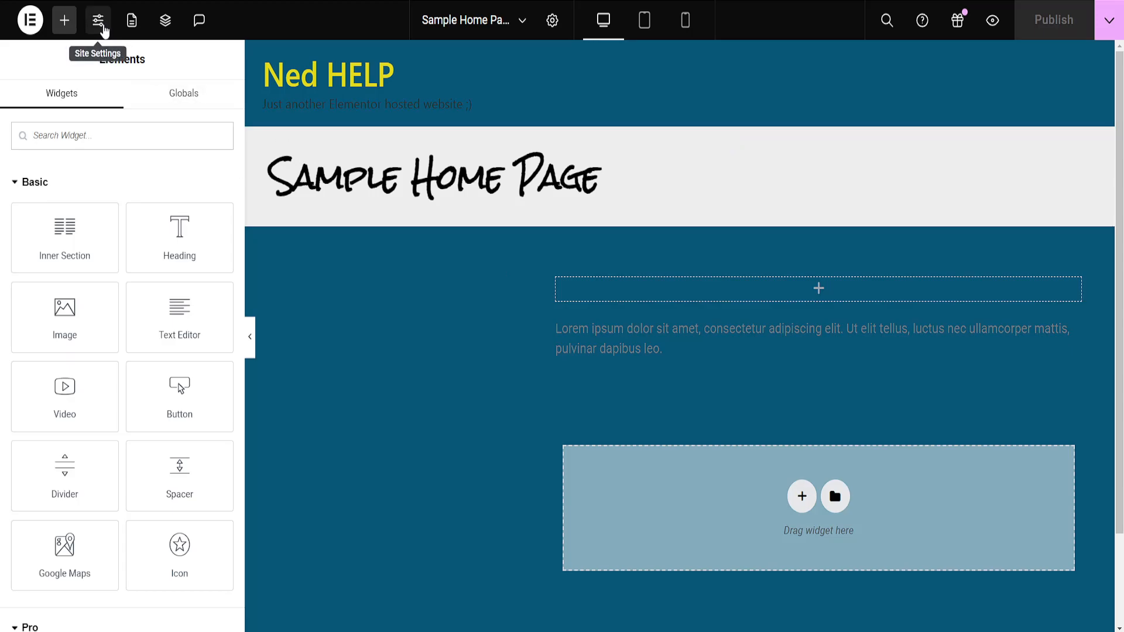
- Open Site Settings from the editor top bar and reach the Settings section
{"action": "left_click", "coordinate": [97, 20]}
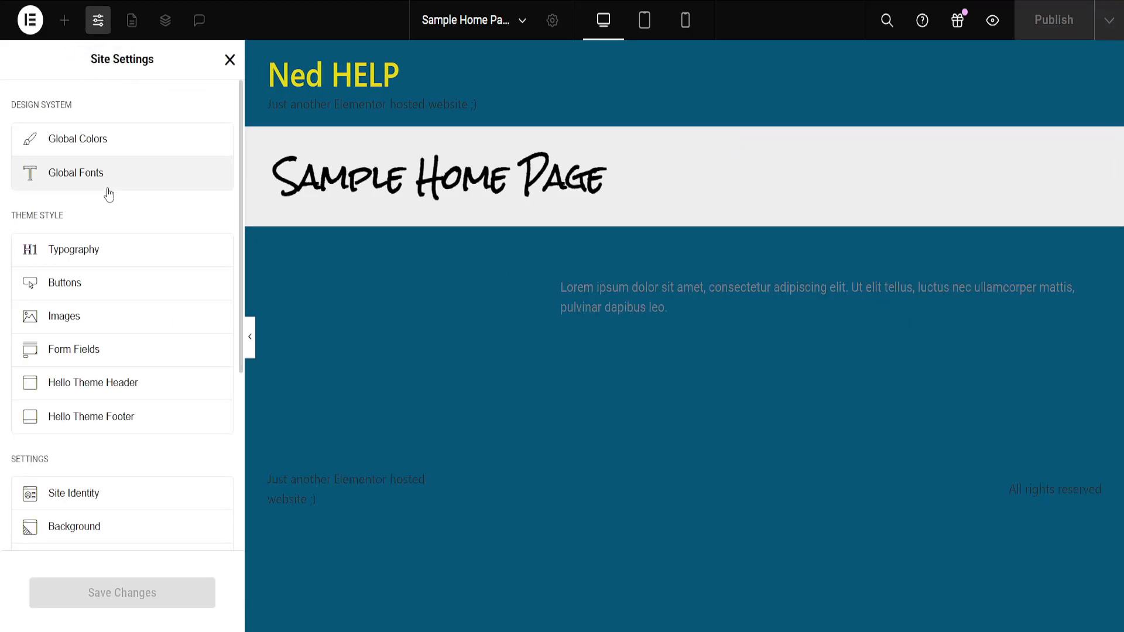
{"action": "scroll", "scroll_direction": "down", "scroll_amount": 3}
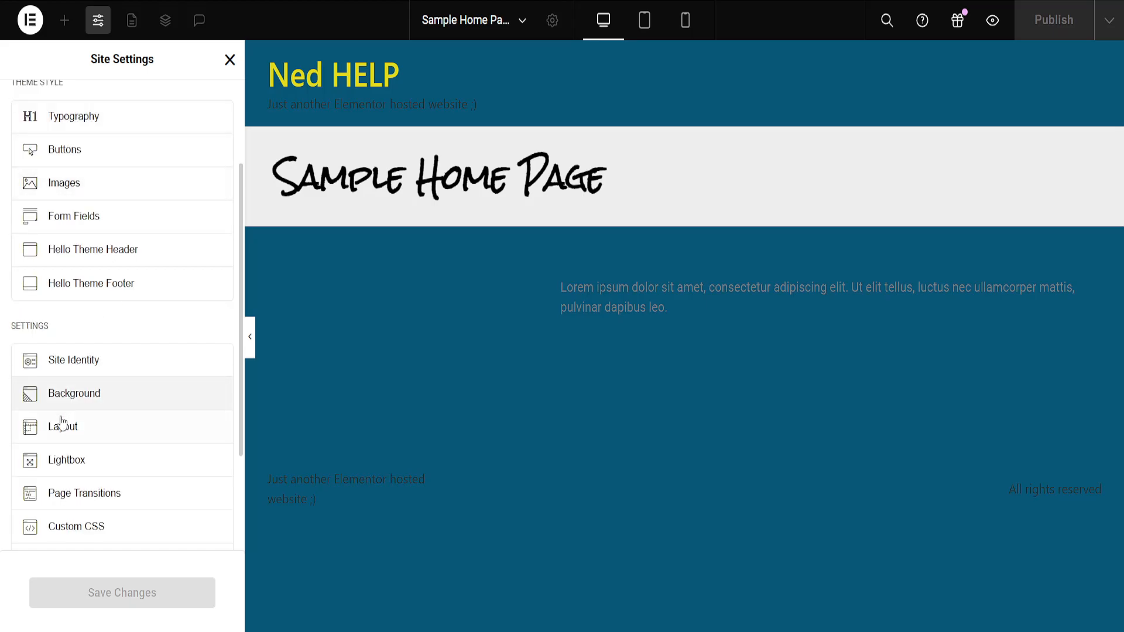
{"action": "mouse_move", "coordinate": [62, 426]}
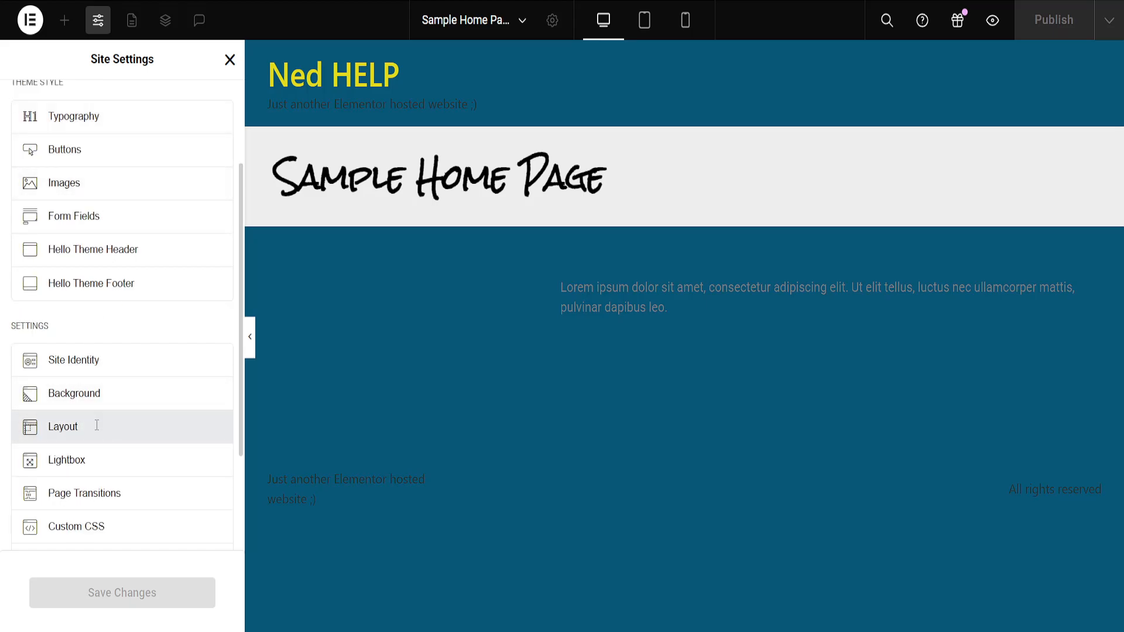
- Show the Layout breakpoints: Mobile Portrait 767 px and Tablet Portrait 1024 px
{"action": "left_click", "coordinate": [62, 426]}
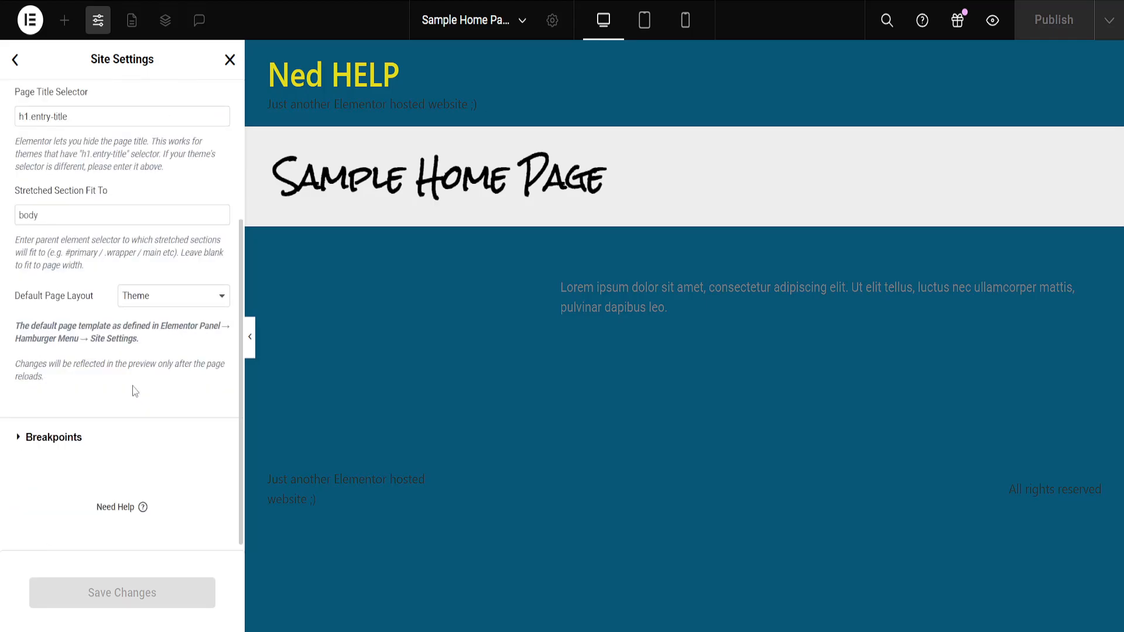
{"action": "mouse_move", "coordinate": [52, 441]}
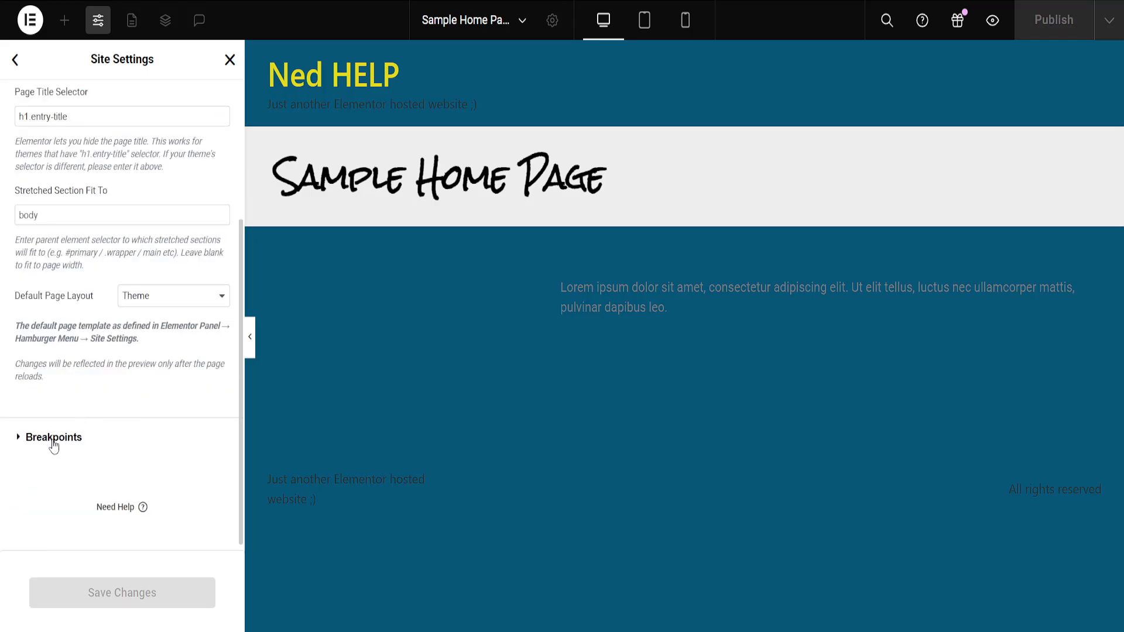
{"action": "left_click", "coordinate": [51, 436]}
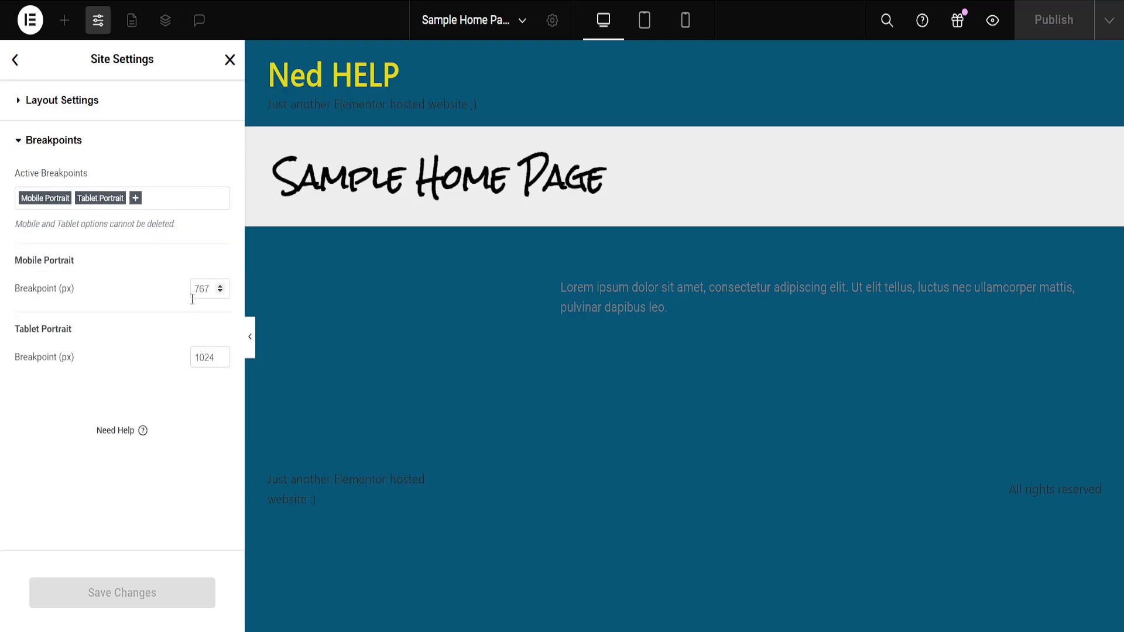
- List the addable breakpoints: Mobile Landscape, Tablet Landscape, Laptop and Widescreen
{"action": "left_click", "coordinate": [135, 198]}
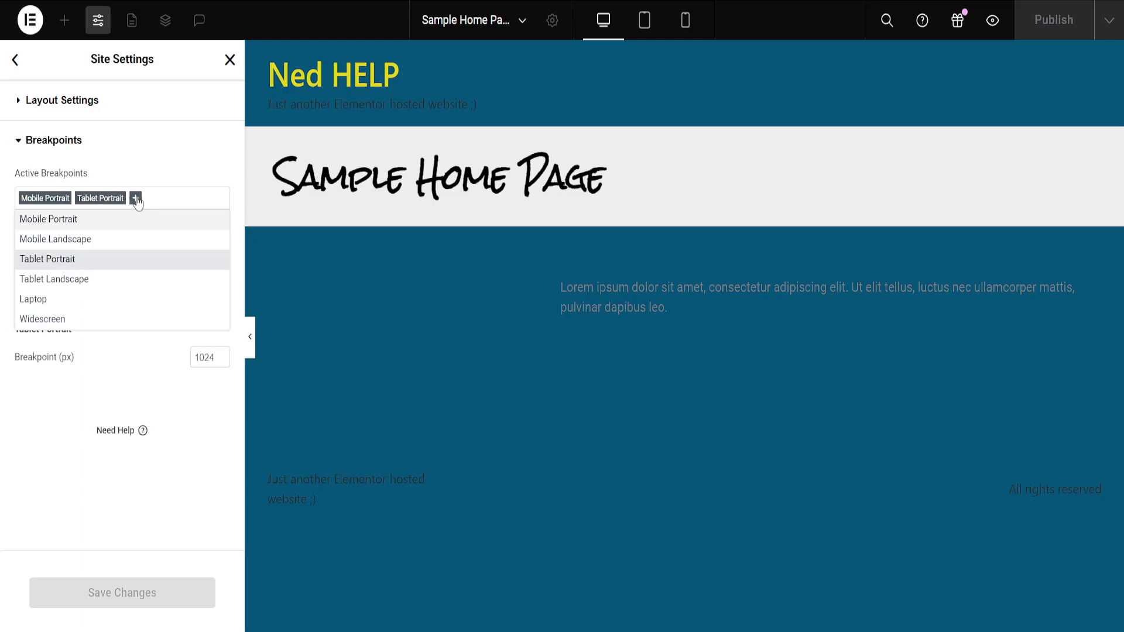
{"action": "mouse_move", "coordinate": [105, 279]}
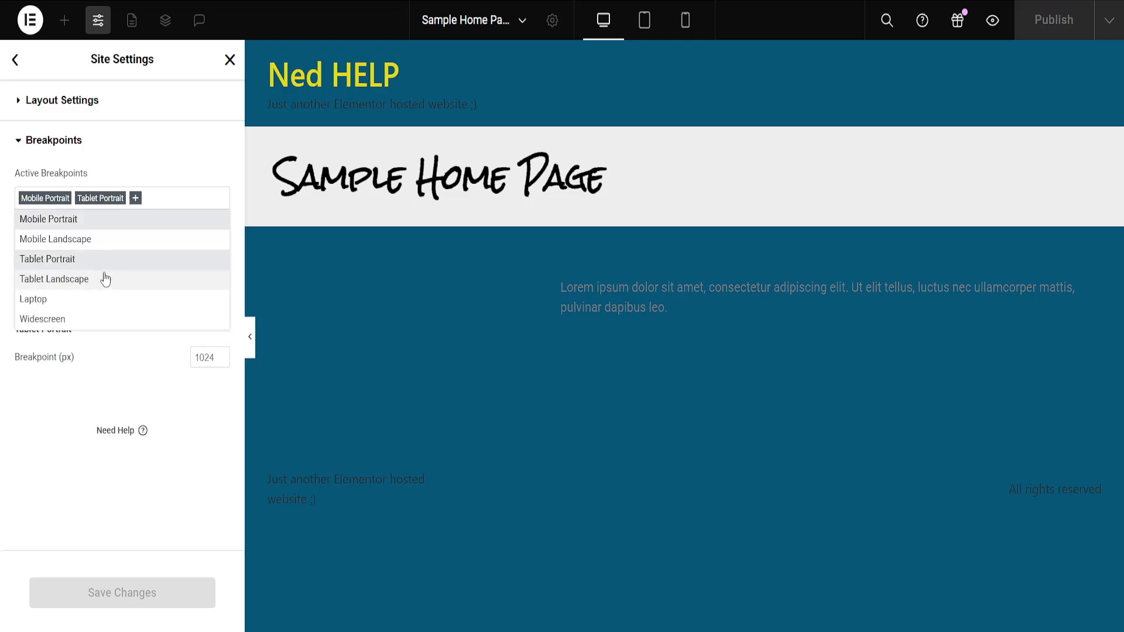
{"action": "mouse_move", "coordinate": [89, 319]}
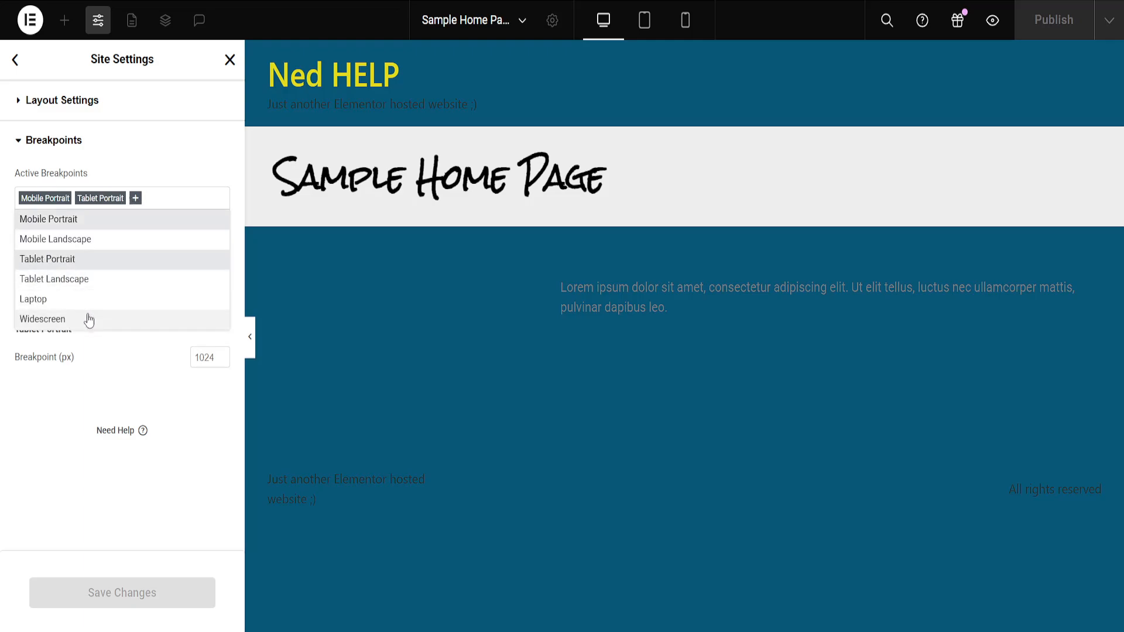
{"action": "mouse_move", "coordinate": [87, 302]}
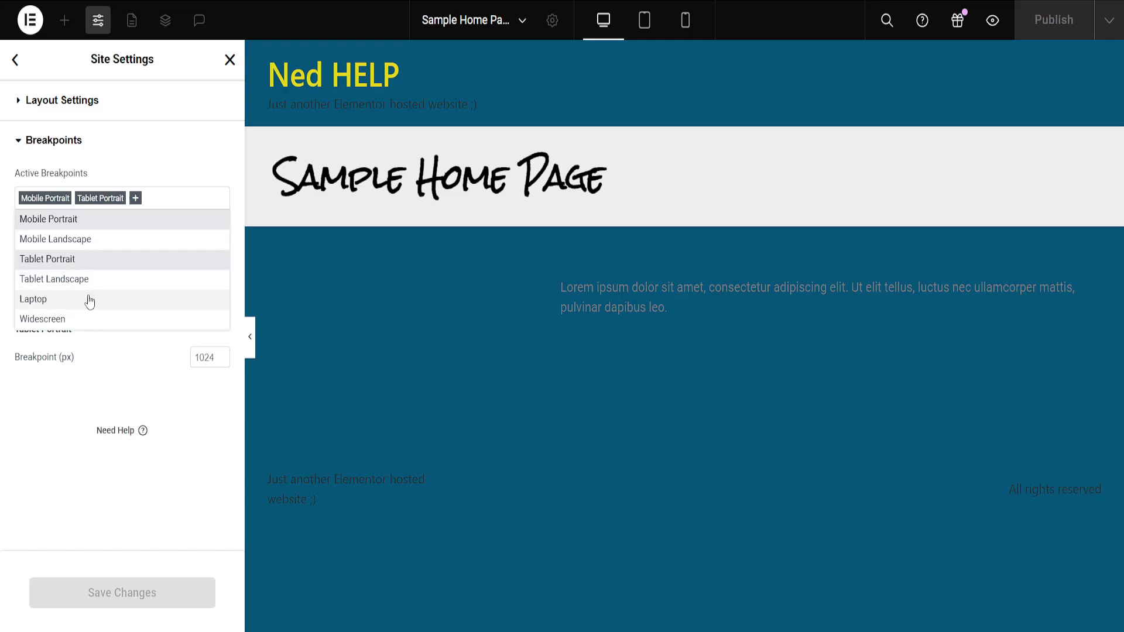
- Add Laptop at 1366 px to the active breakpoints alongside Mobile and Tablet Portrait
{"action": "left_click", "coordinate": [33, 298]}
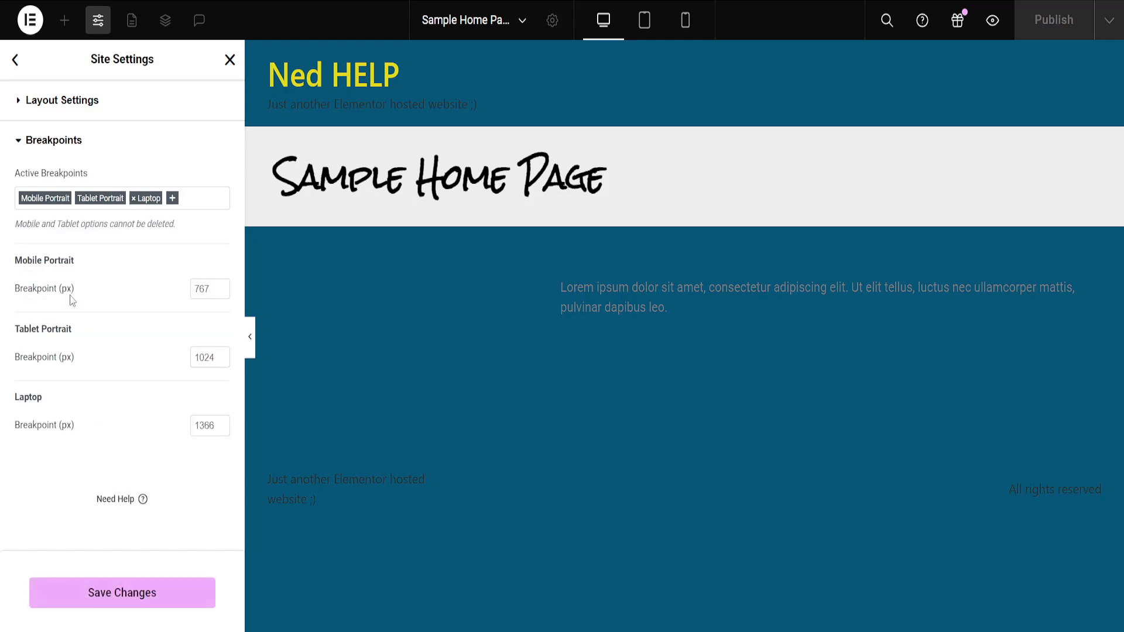
{"action": "left_click", "coordinate": [208, 289]}
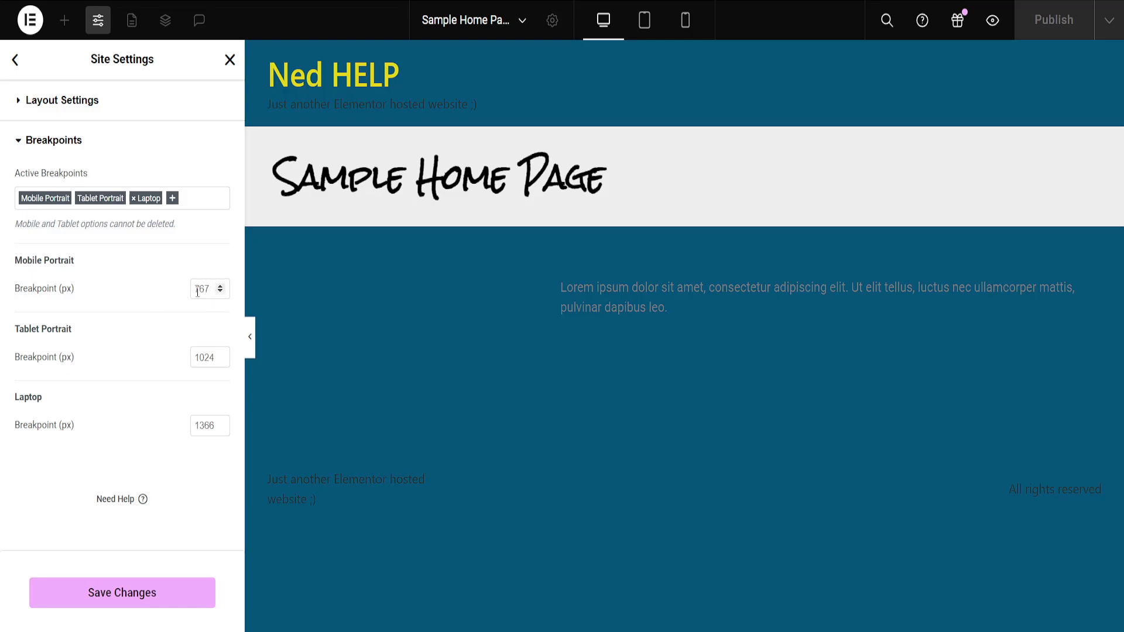
{"action": "left_click", "coordinate": [209, 425]}
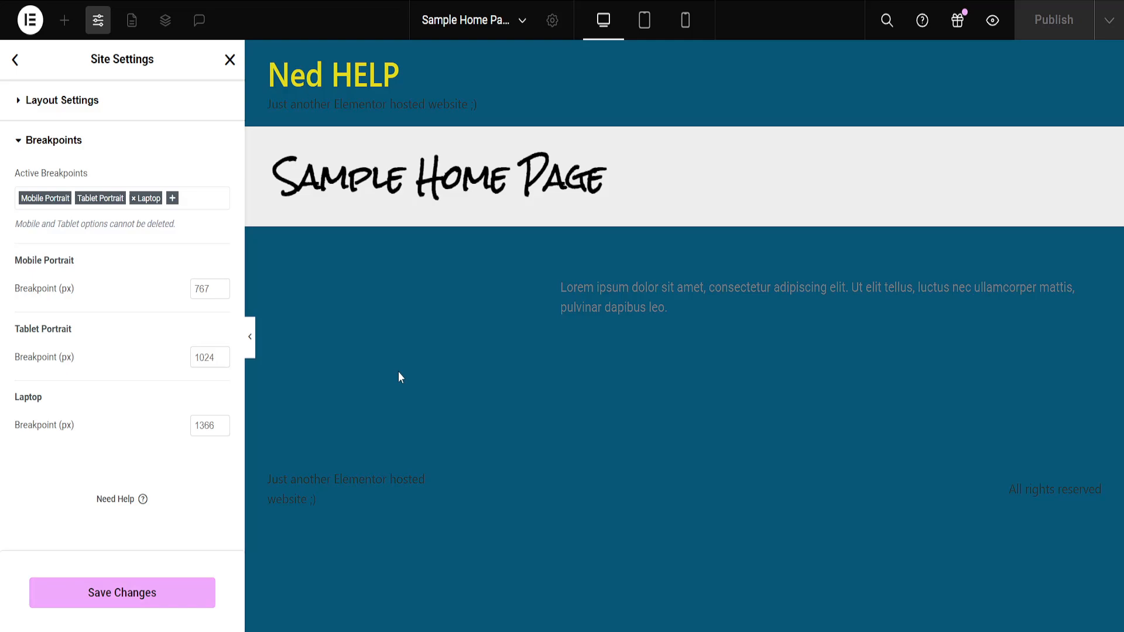
{"action": "mouse_move", "coordinate": [160, 442]}
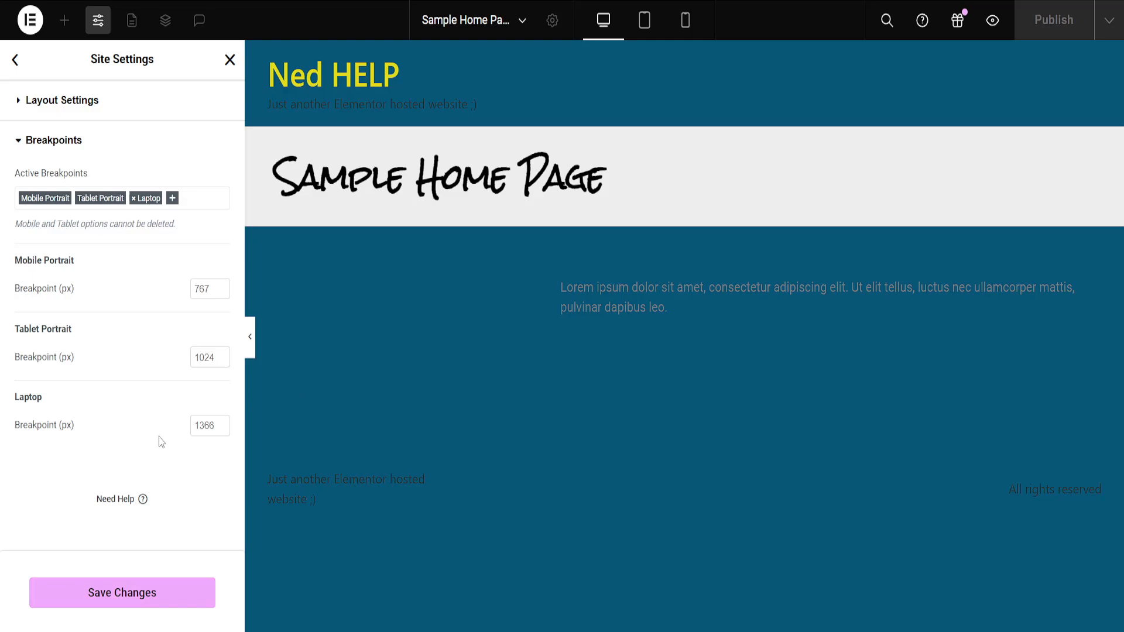
{"action": "mouse_move", "coordinate": [188, 474]}
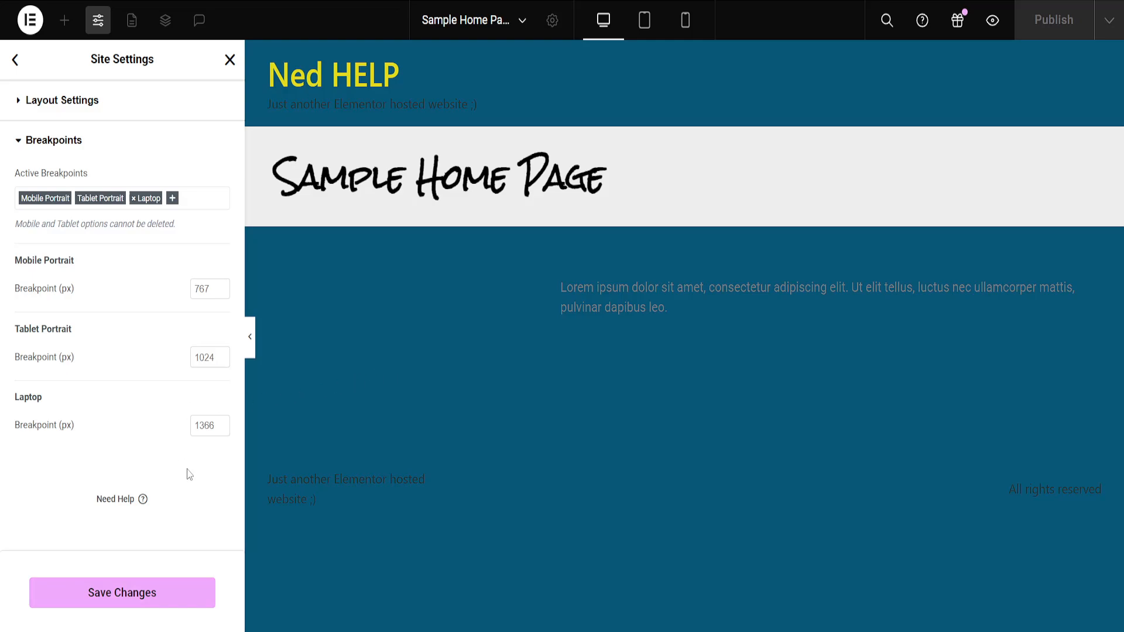